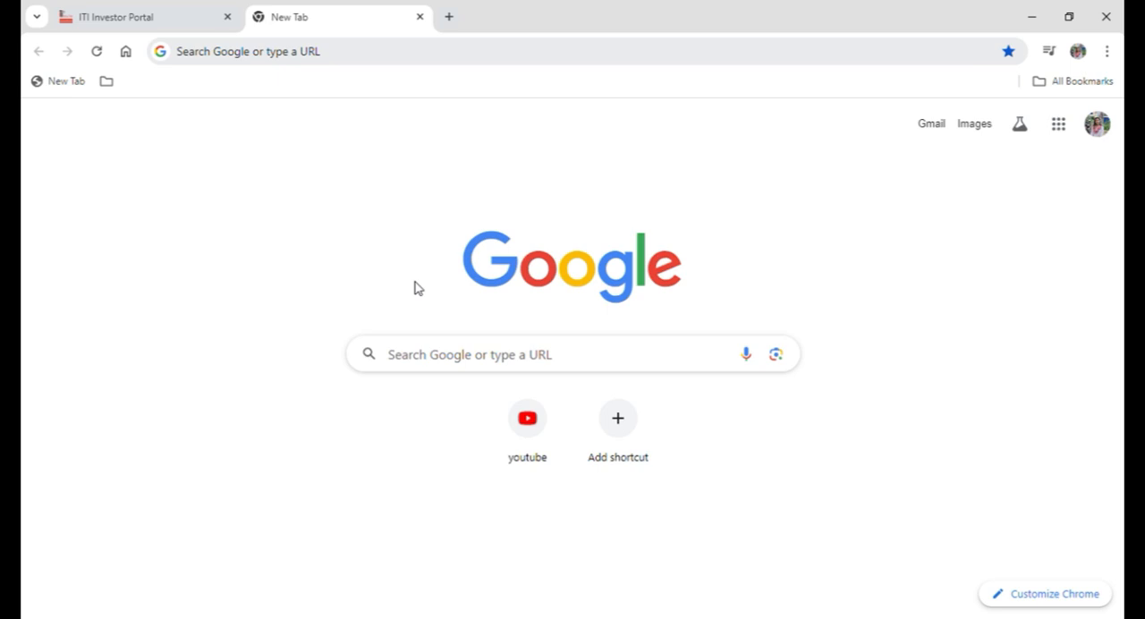
{"action": "mouse_move", "coordinate": [349, 68]}
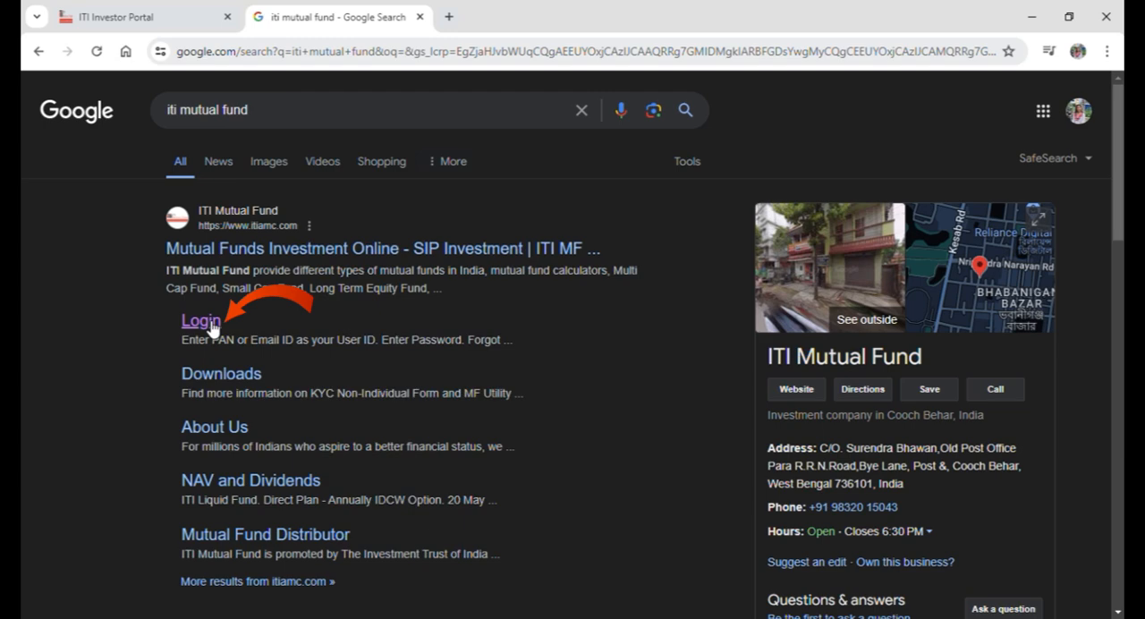
- Follow the Login sitelink under the ITI Mutual Fund result to reach the KYC notice page
{"action": "left_click", "coordinate": [201, 320]}
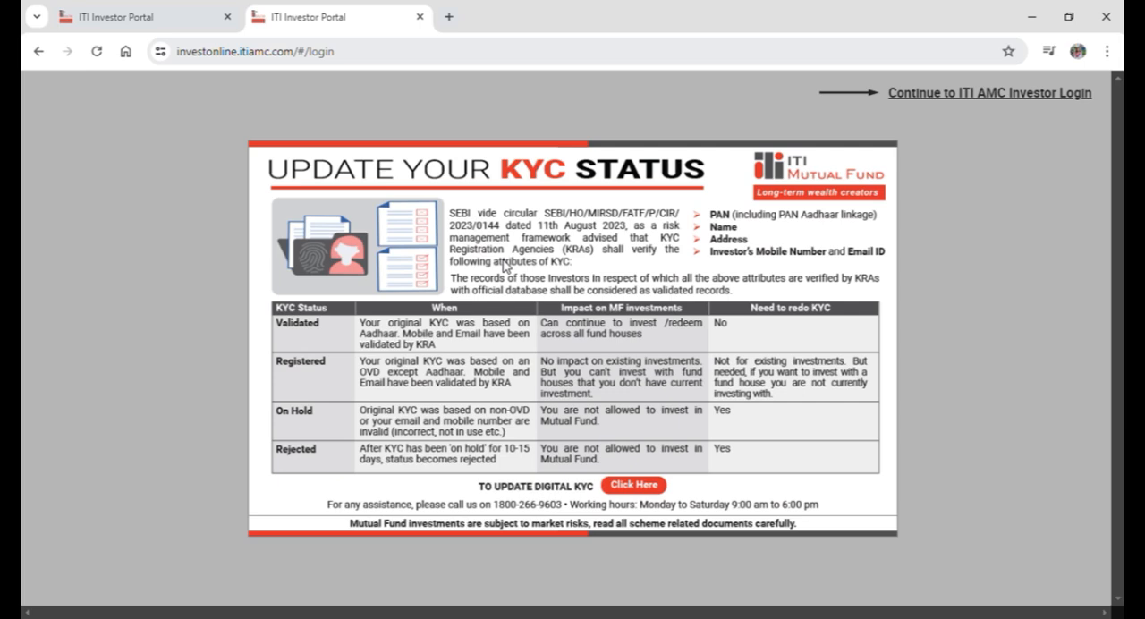
{"action": "mouse_move", "coordinate": [884, 125]}
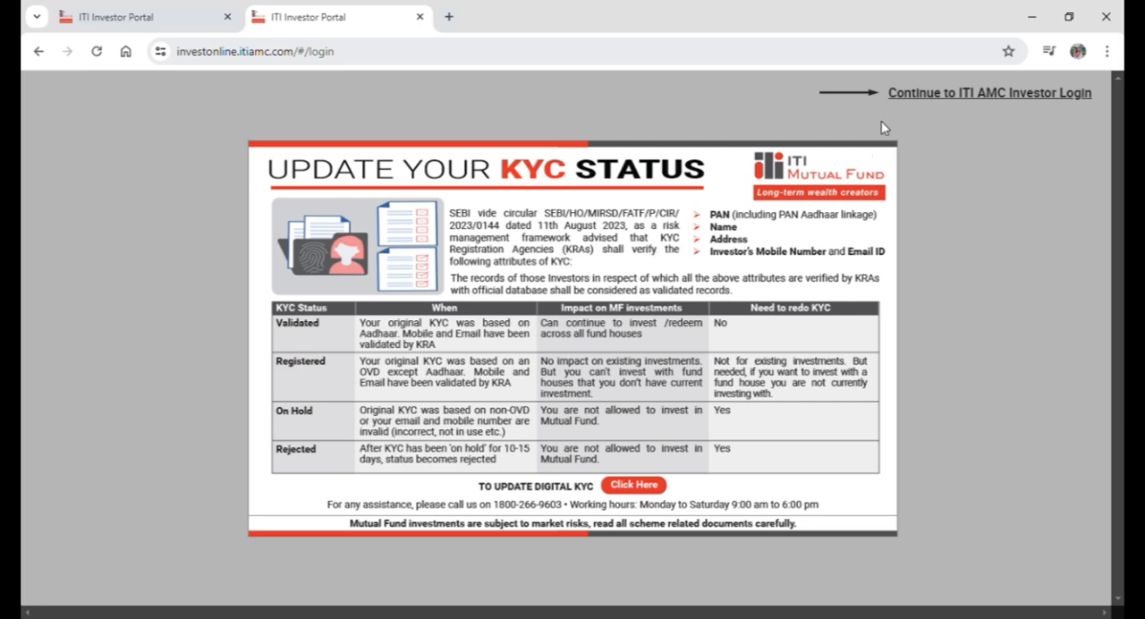
{"action": "mouse_move", "coordinate": [901, 102]}
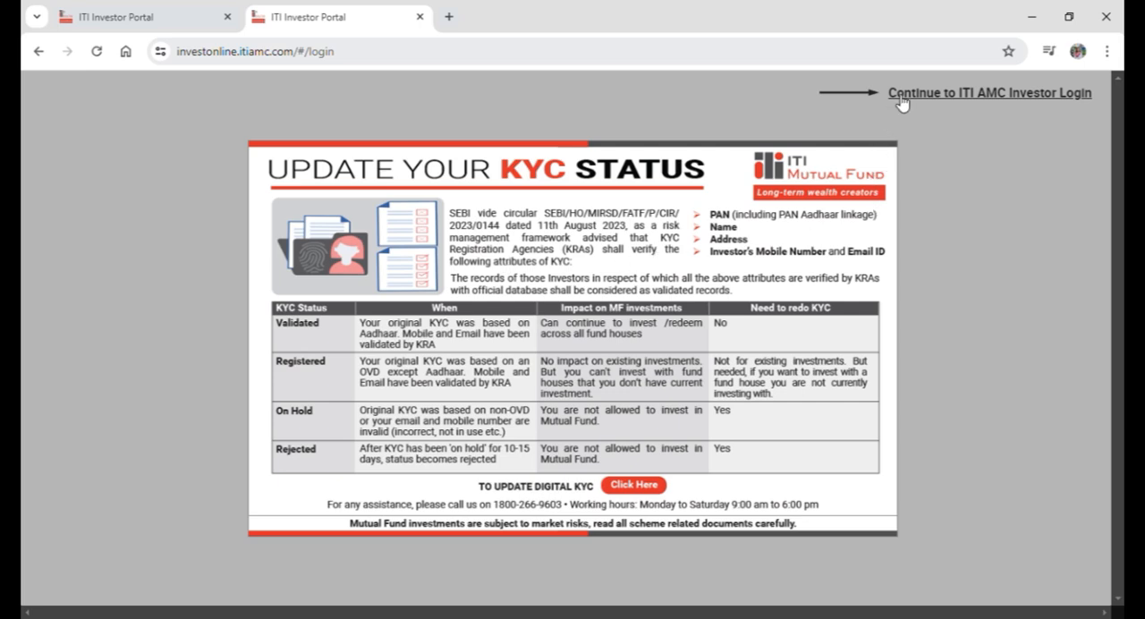
- Continue past the KYC notice to the login form with empty PAN/email and password fields
{"action": "left_click", "coordinate": [988, 93]}
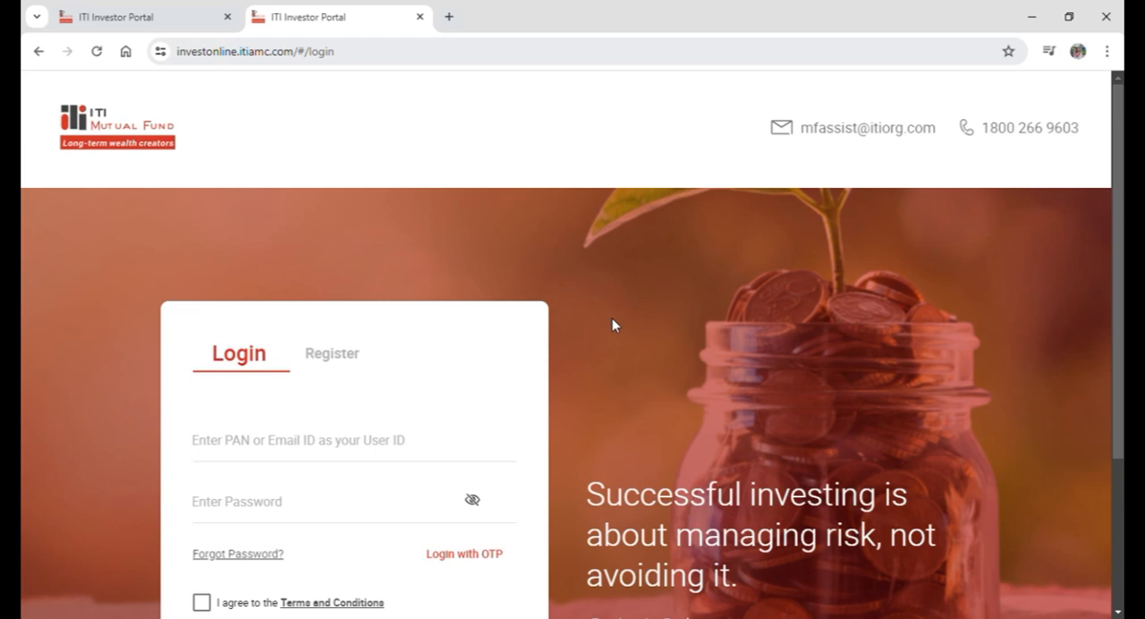
{"action": "scroll", "scroll_direction": "down", "scroll_amount": 3}
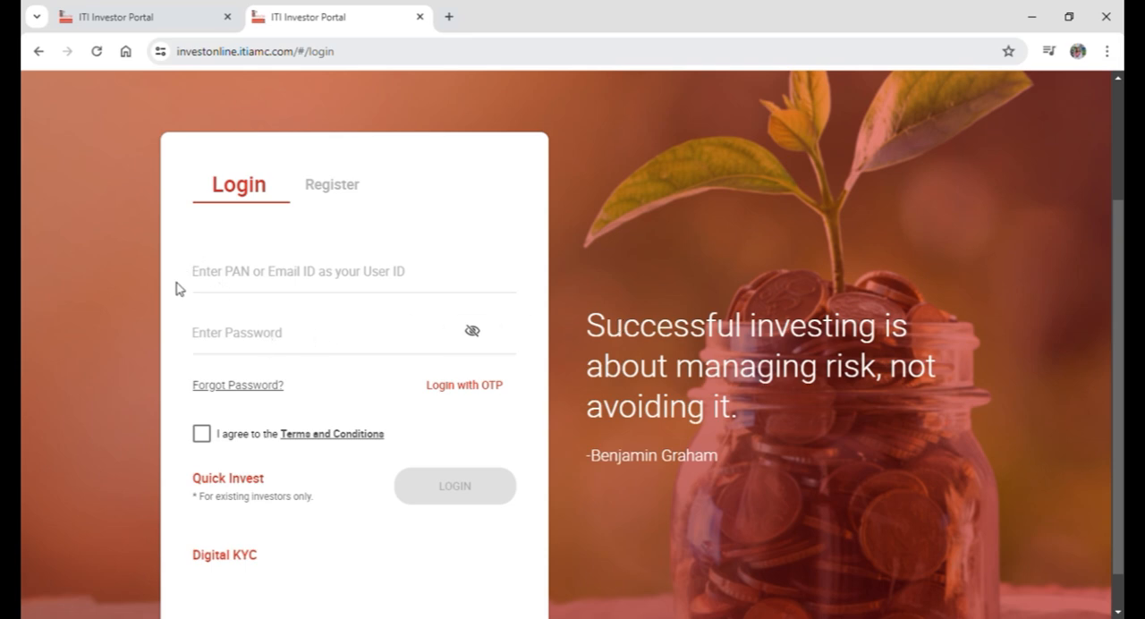
{"action": "mouse_move", "coordinate": [190, 433]}
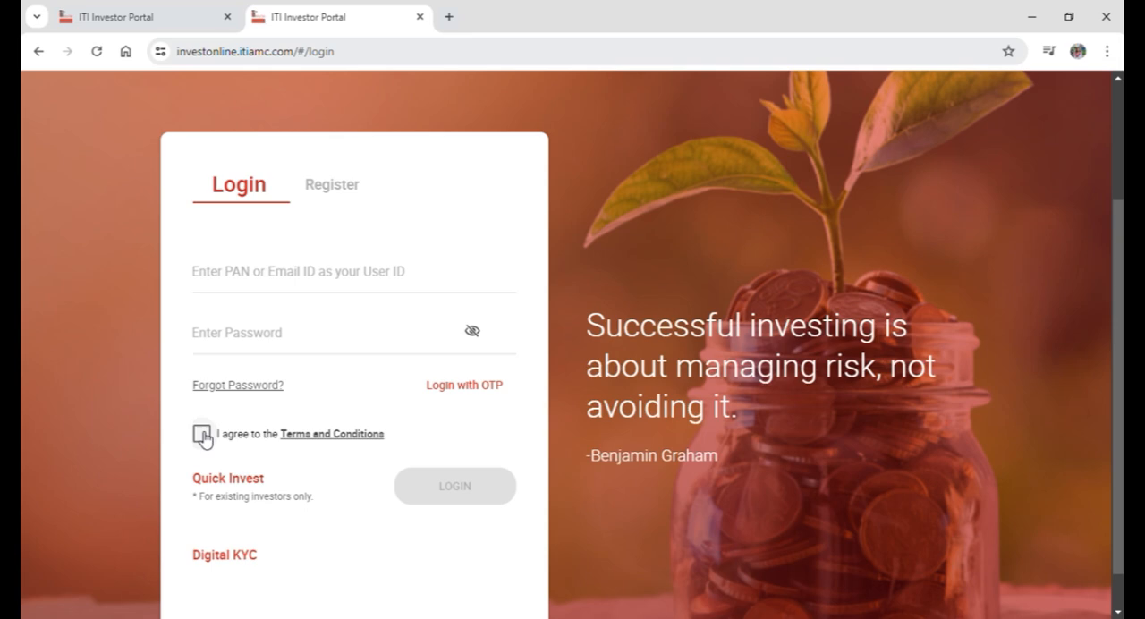
{"action": "mouse_move", "coordinate": [451, 493]}
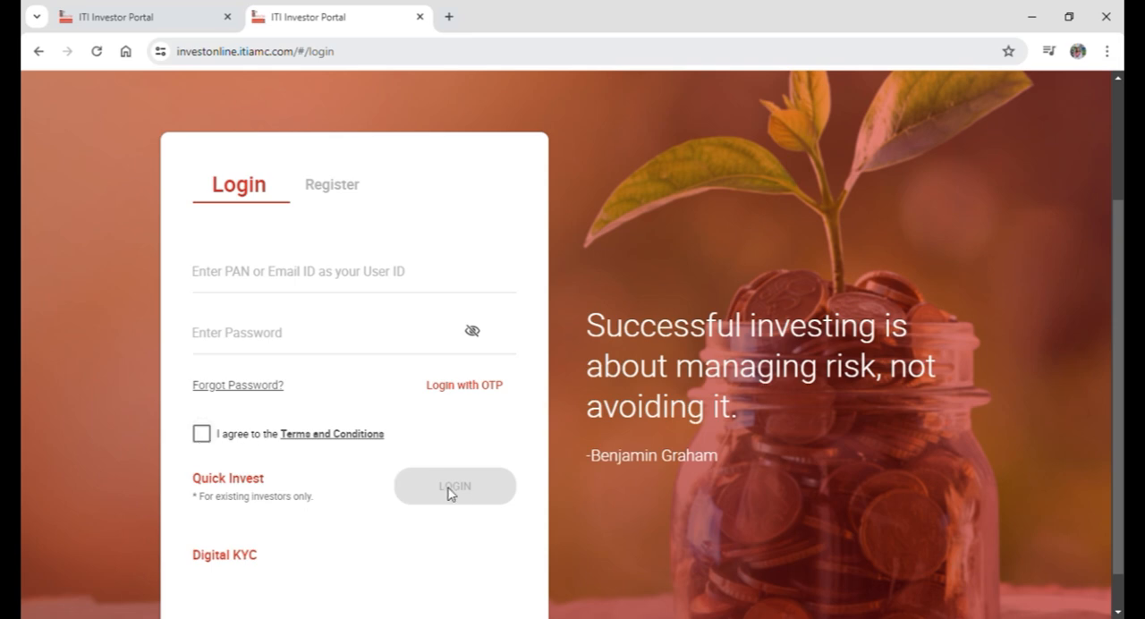
{"action": "mouse_move", "coordinate": [540, 495]}
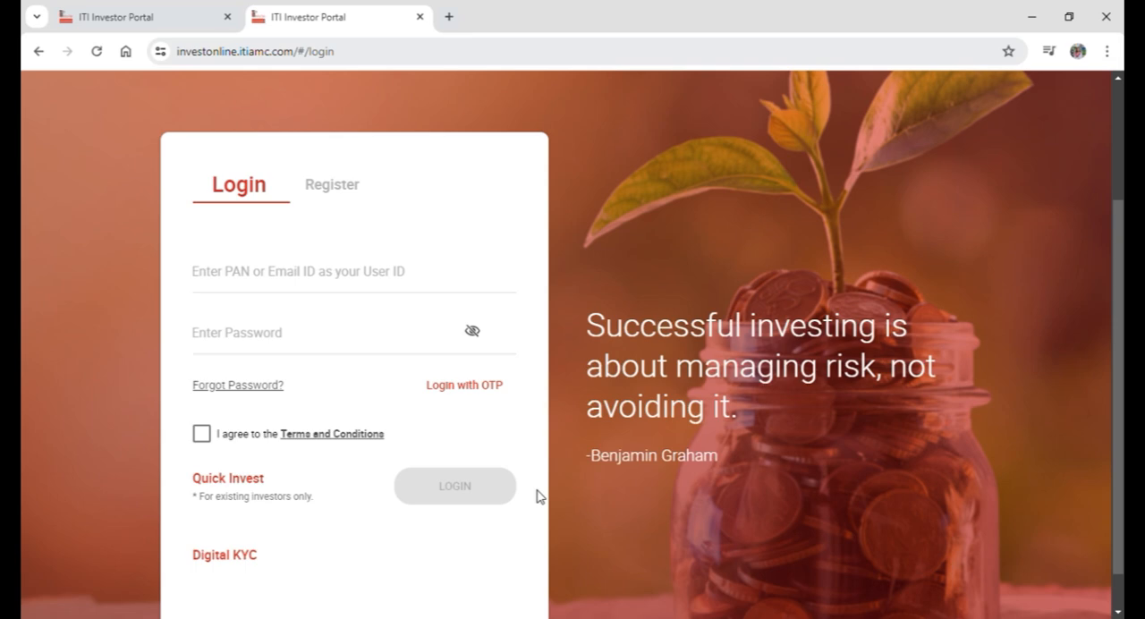
{"action": "mouse_move", "coordinate": [170, 378]}
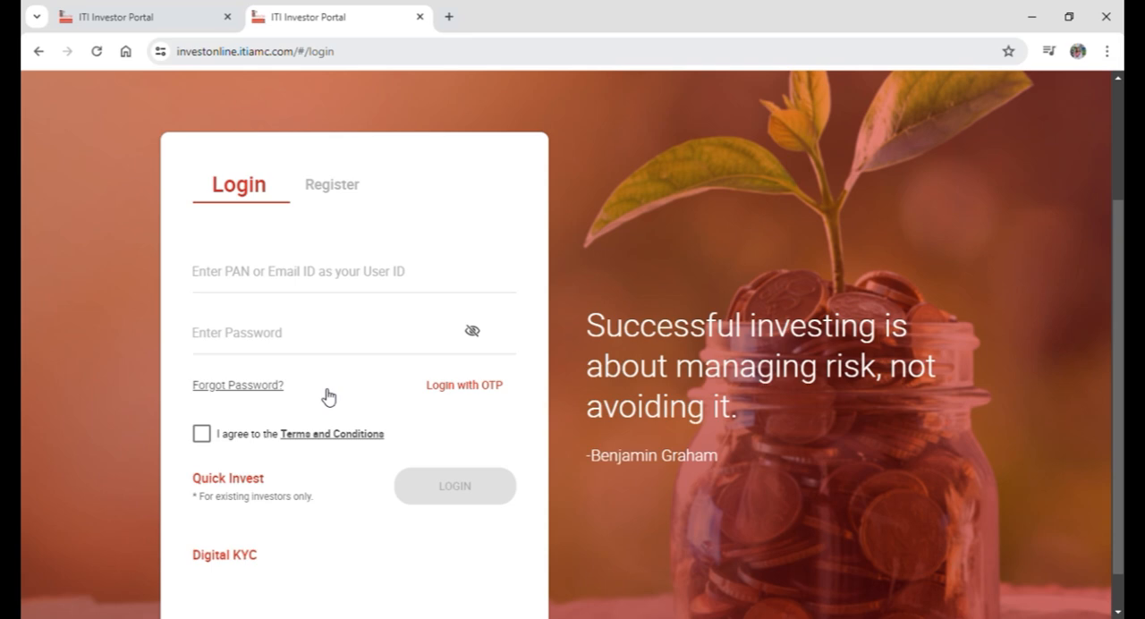
{"action": "mouse_move", "coordinate": [527, 498]}
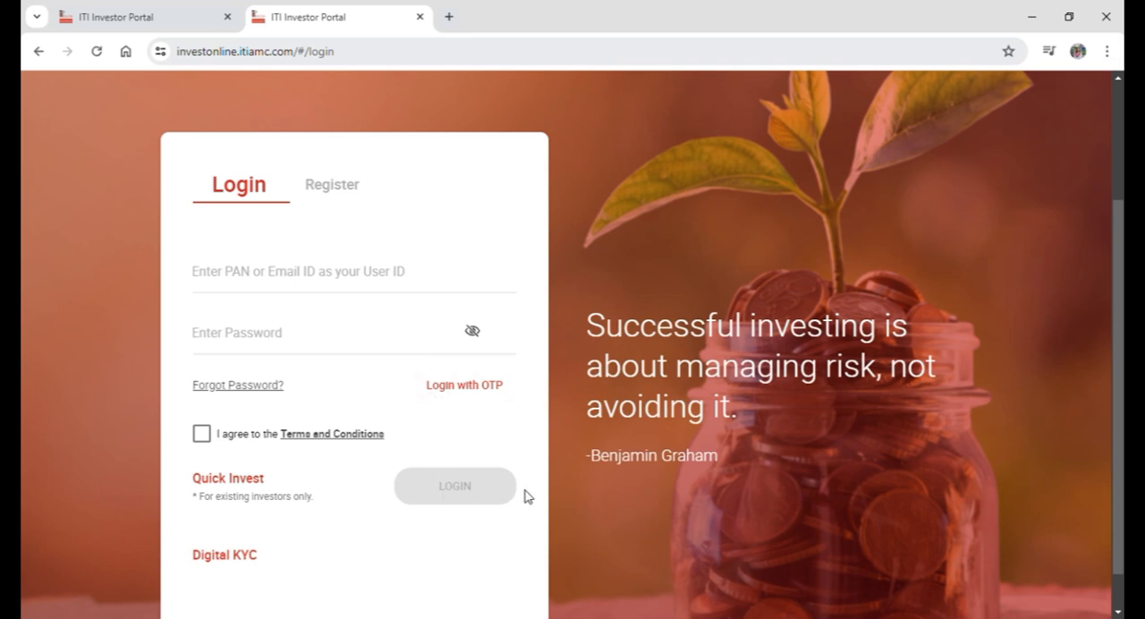
{"action": "mouse_move", "coordinate": [529, 494]}
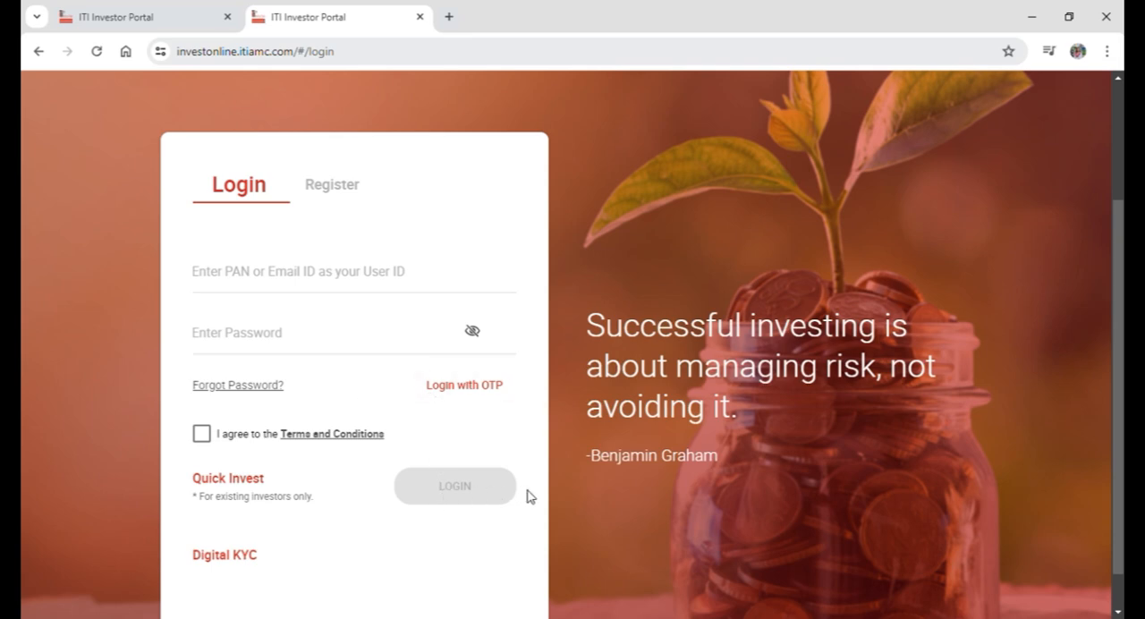